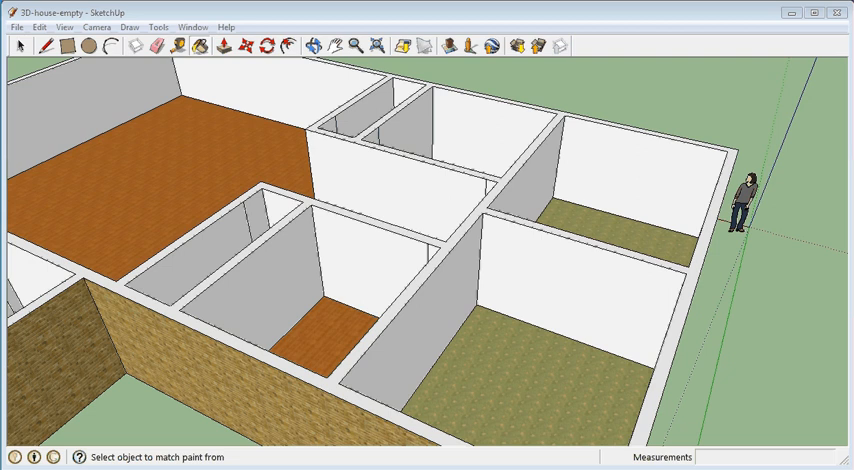
{"action": "mouse_move", "coordinate": [528, 268]}
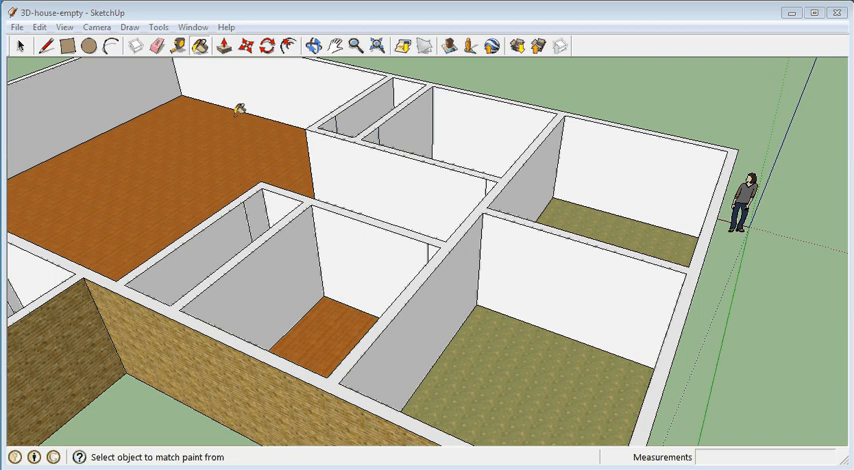
Open the Camera menu to switch the house to the Top standard view.
{"action": "left_click", "coordinate": [96, 27]}
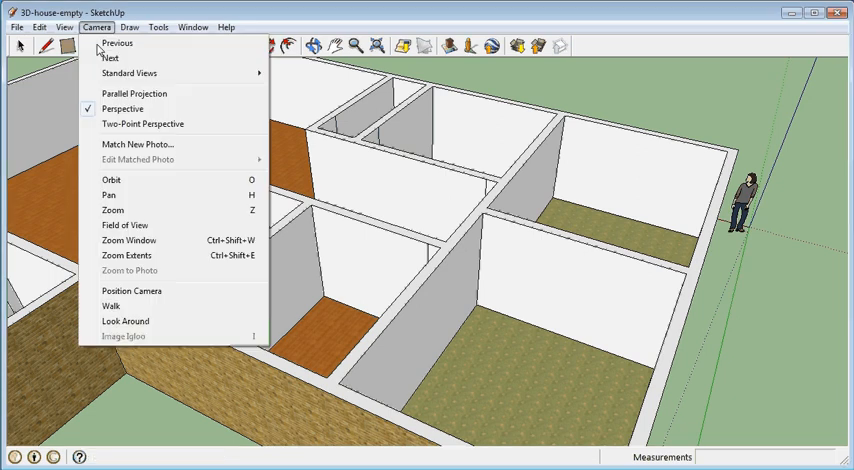
{"action": "mouse_move", "coordinate": [128, 73]}
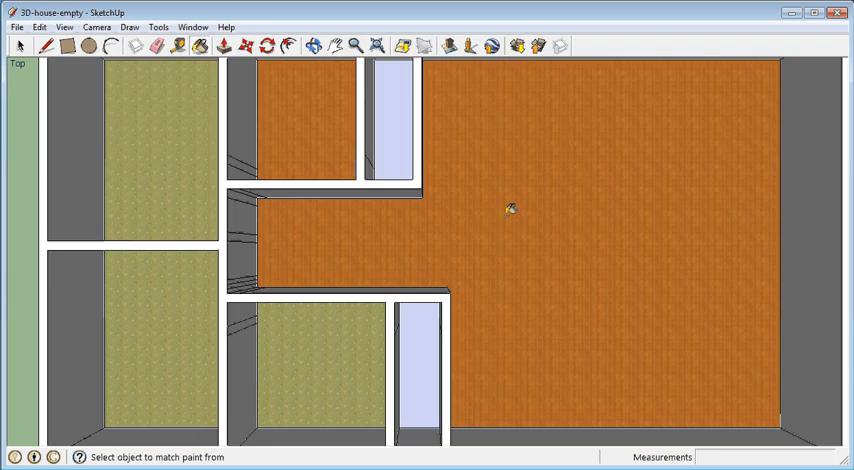
{"action": "mouse_move", "coordinate": [511, 199]}
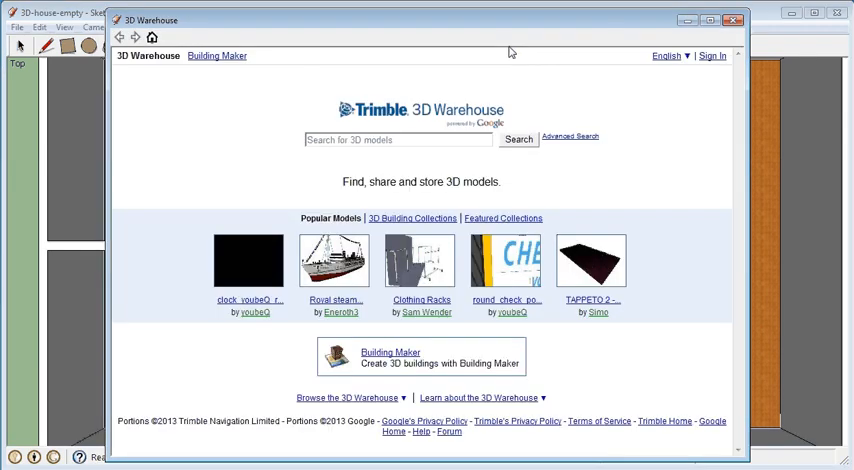
Search the 3D Warehouse for 'table' and scroll down through the results.
{"action": "left_click", "coordinate": [397, 139]}
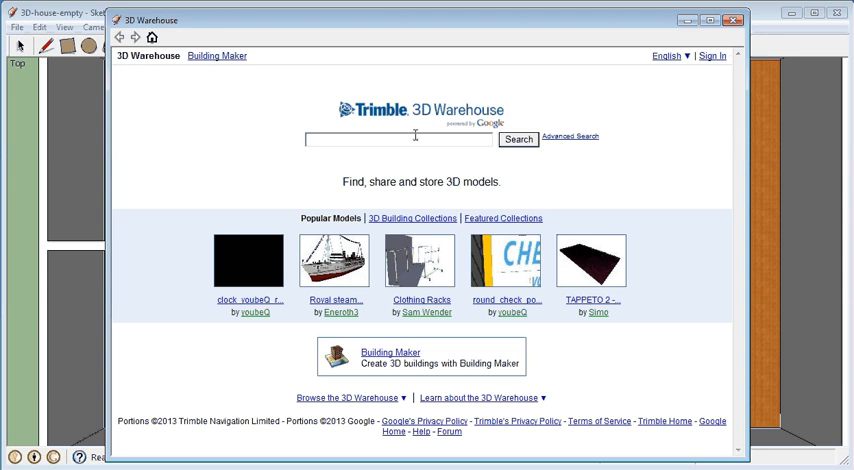
{"action": "type", "text": "ta"}
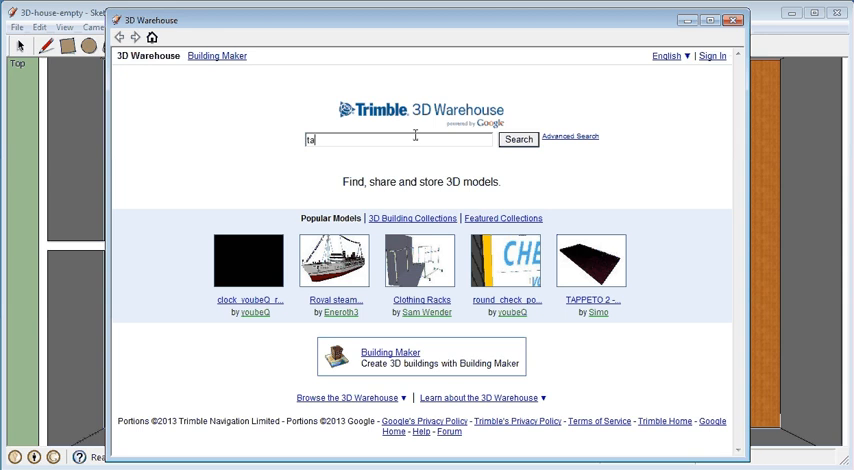
{"action": "left_click", "coordinate": [518, 139]}
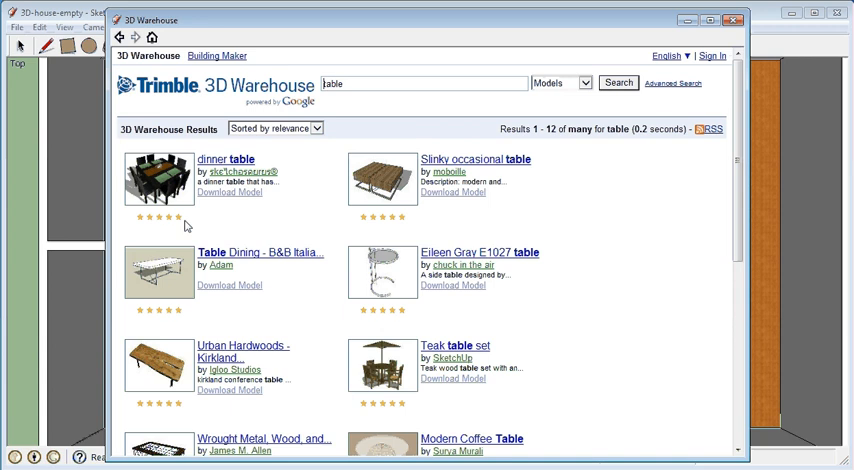
{"action": "mouse_move", "coordinate": [160, 178]}
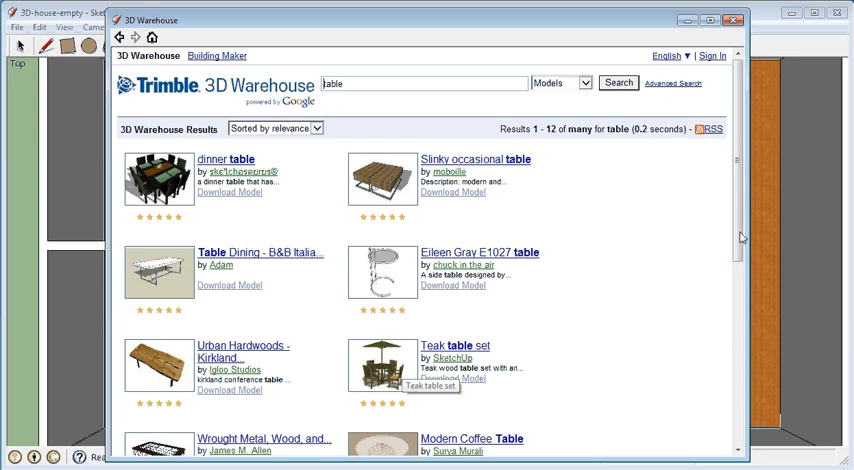
{"action": "scroll", "scroll_direction": "down", "scroll_amount": 3}
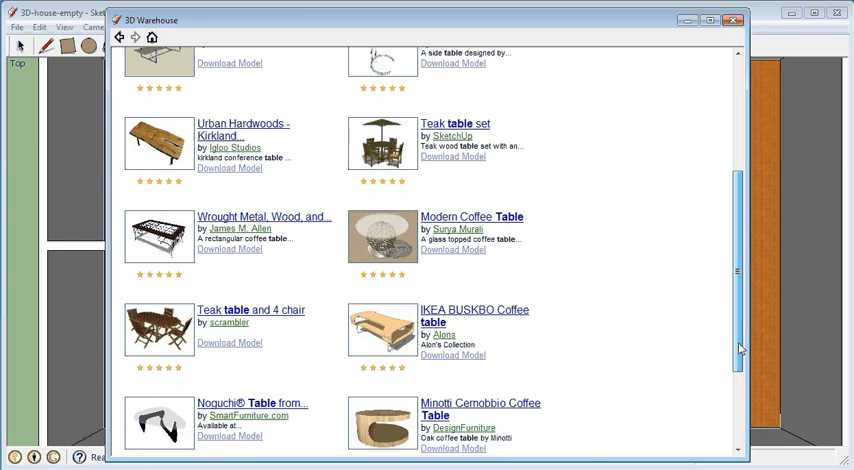
{"action": "scroll", "scroll_direction": "down", "scroll_amount": 3}
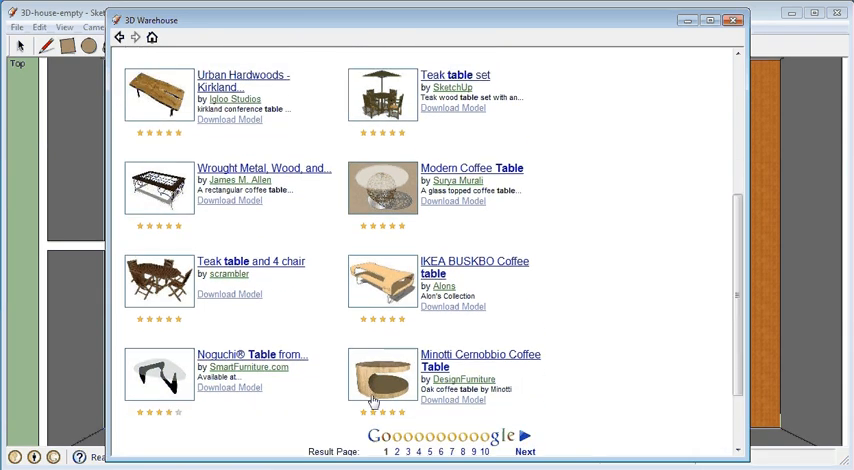
{"action": "mouse_move", "coordinate": [727, 348]}
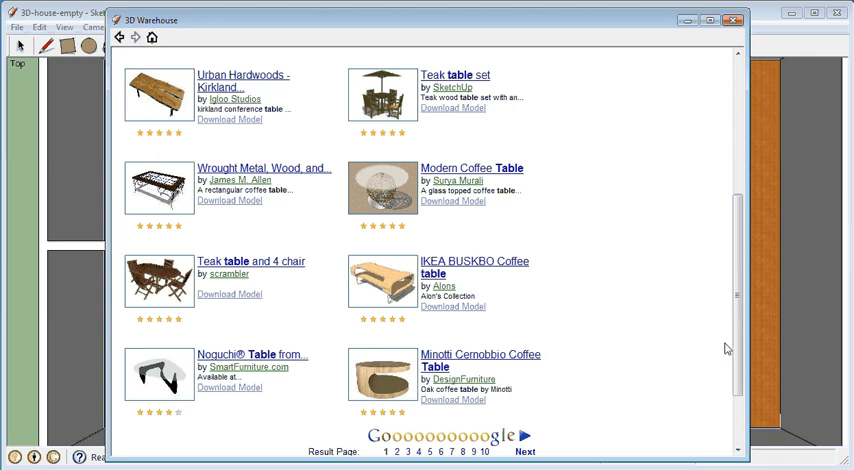
{"action": "mouse_move", "coordinate": [378, 377]}
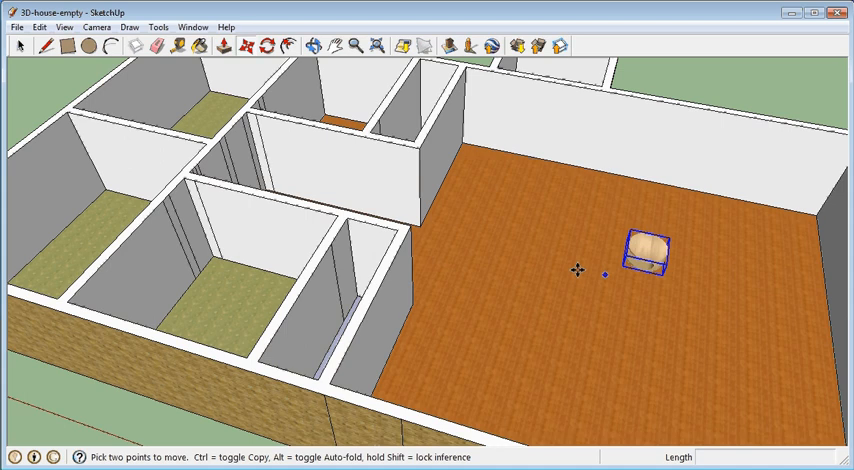
Place the Minotti Cernobbio coffee table on the large wooden floor.
{"action": "left_click", "coordinate": [107, 27]}
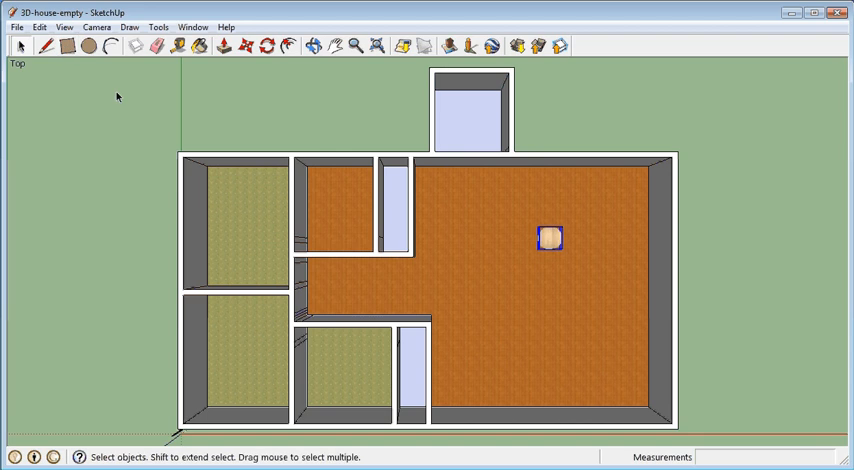
Draw two rectangles on the floor, the second starting at the first's corner.
{"action": "left_click", "coordinate": [67, 46]}
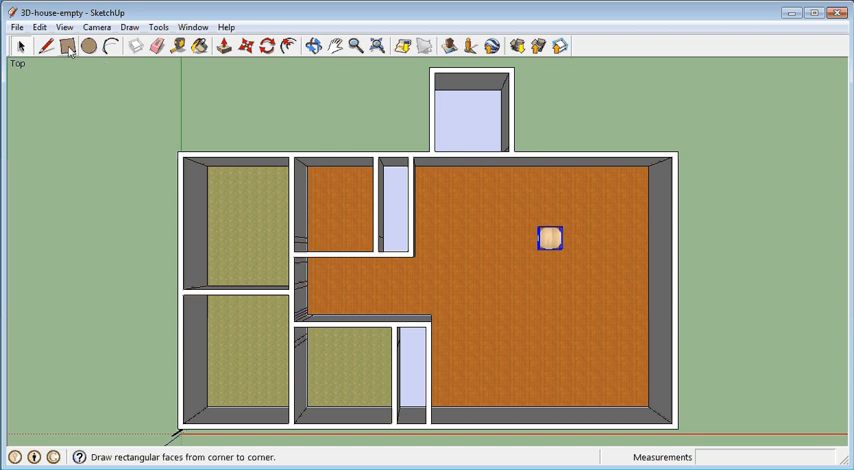
{"action": "left_click", "coordinate": [67, 46]}
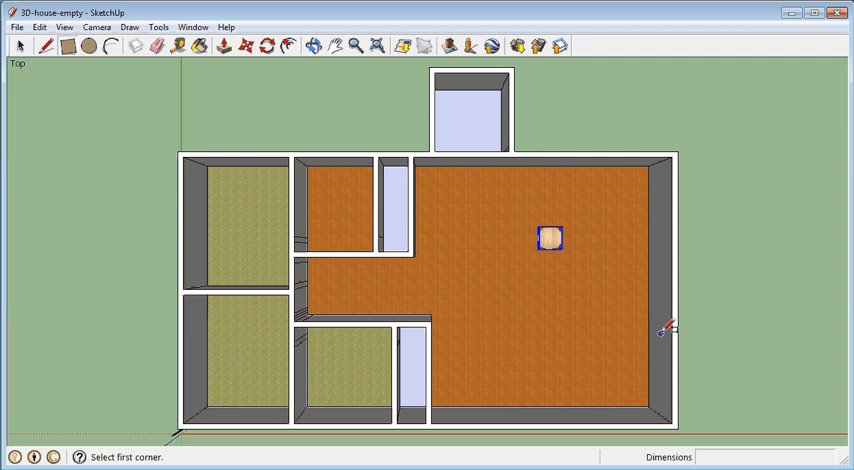
{"action": "mouse_move", "coordinate": [675, 328]}
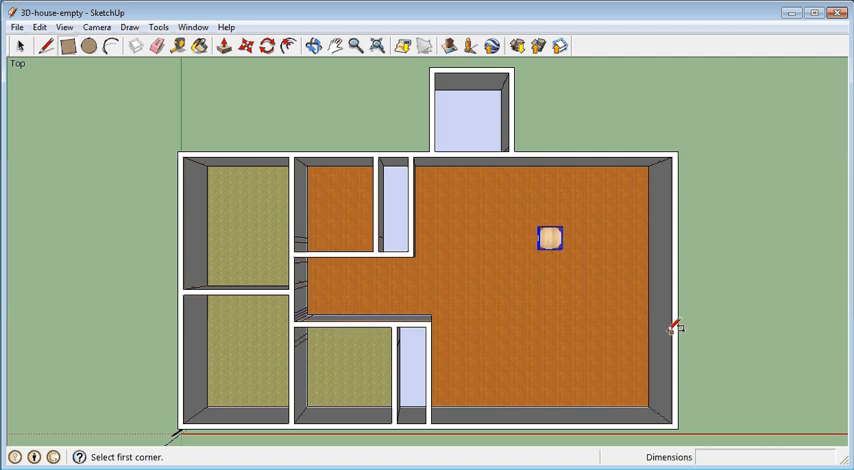
{"action": "mouse_move", "coordinate": [603, 369]}
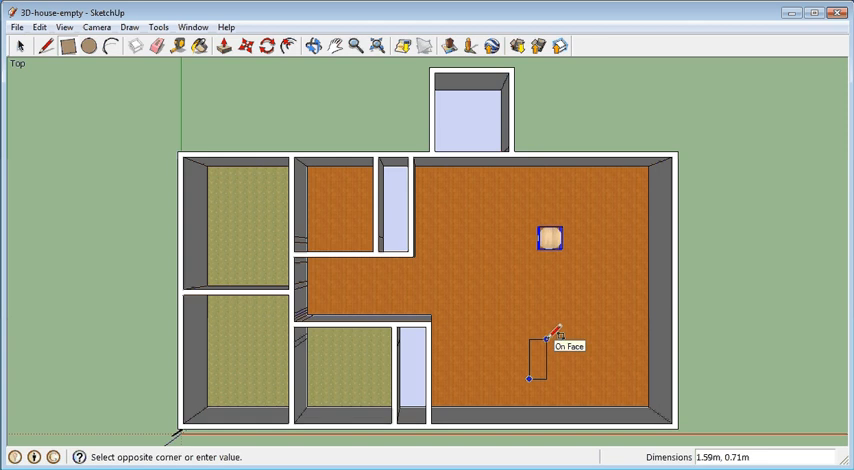
{"action": "left_click", "coordinate": [558, 331]}
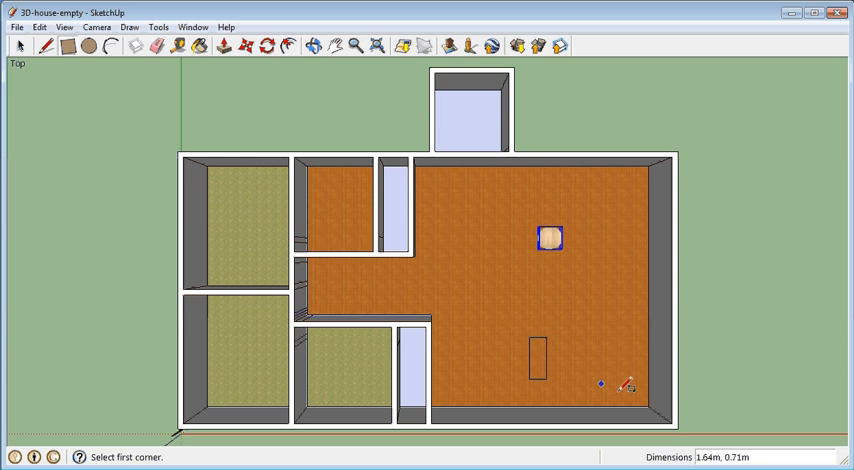
{"action": "mouse_move", "coordinate": [695, 420]}
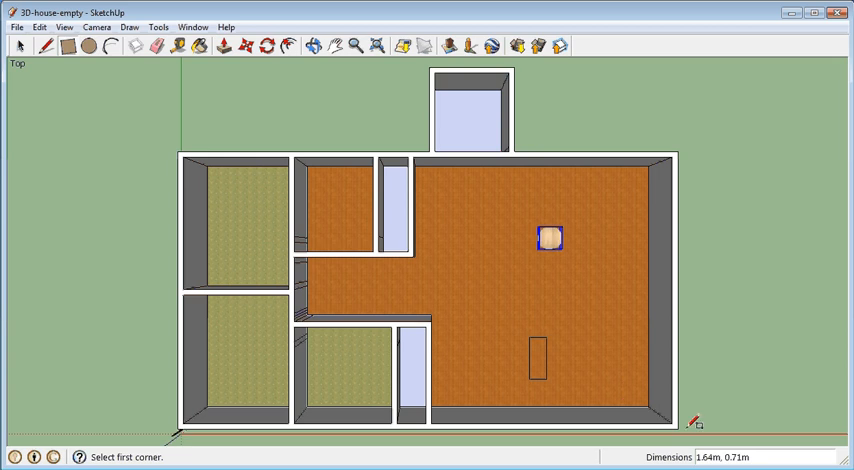
{"action": "mouse_move", "coordinate": [685, 420]}
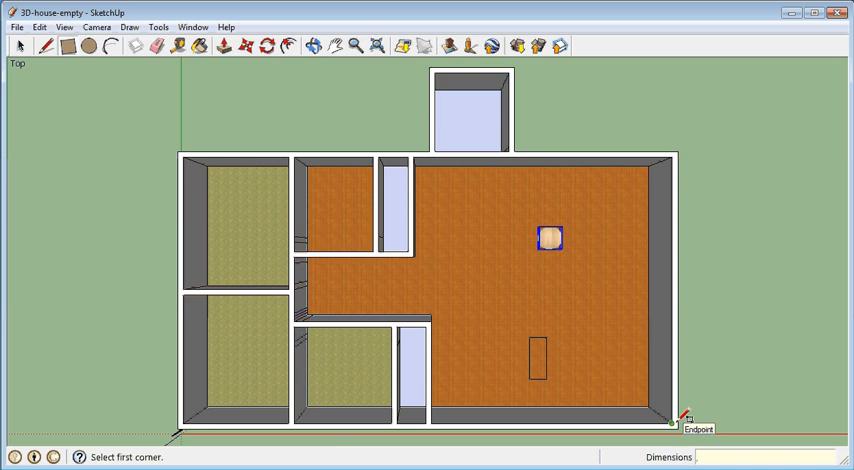
{"action": "type", "text": "1"}
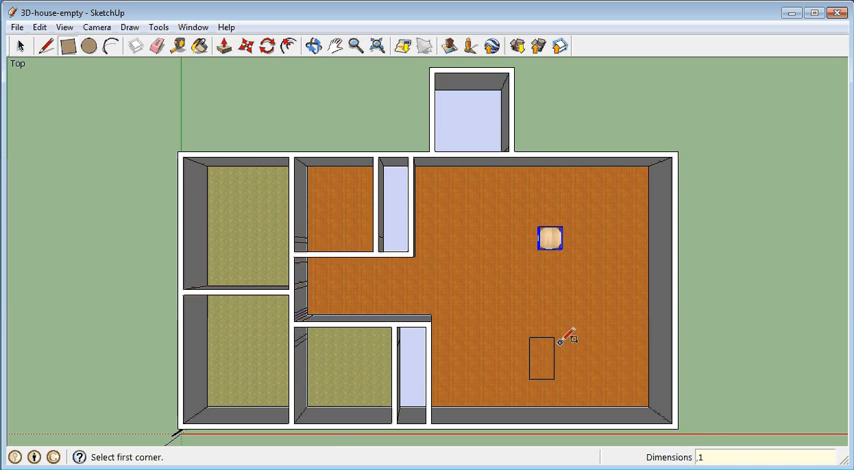
{"action": "left_click", "coordinate": [553, 337]}
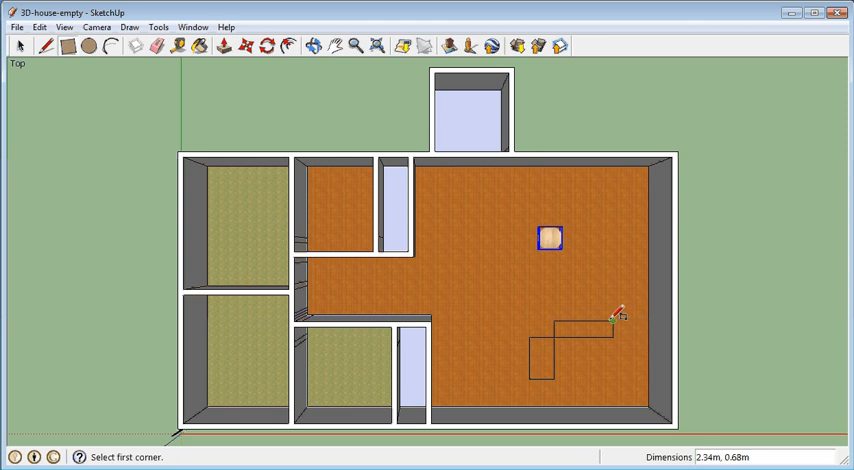
{"action": "mouse_move", "coordinate": [614, 317]}
{"action": "type", "text": ","}
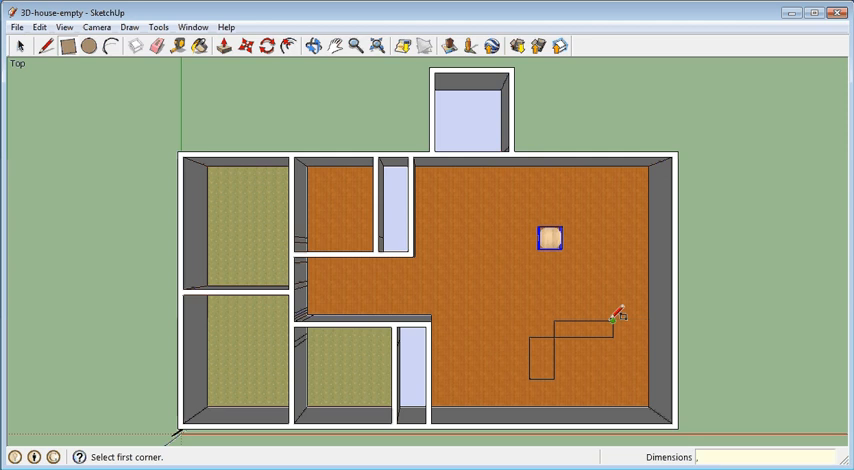
{"action": "type", "text": "1m"}
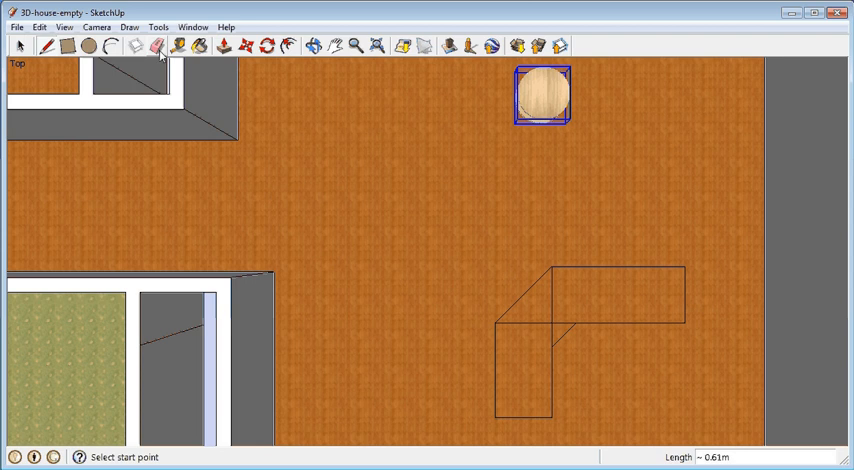
Switch to the Eraser tool to remove unwanted edges on the island outline.
{"action": "left_click", "coordinate": [155, 46]}
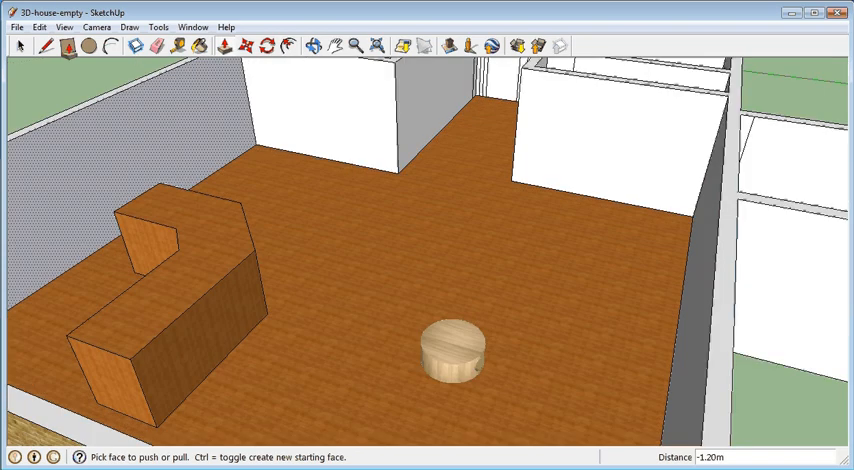
Pick the Circle tool to draw the stool's round base.
{"action": "left_click", "coordinate": [79, 44]}
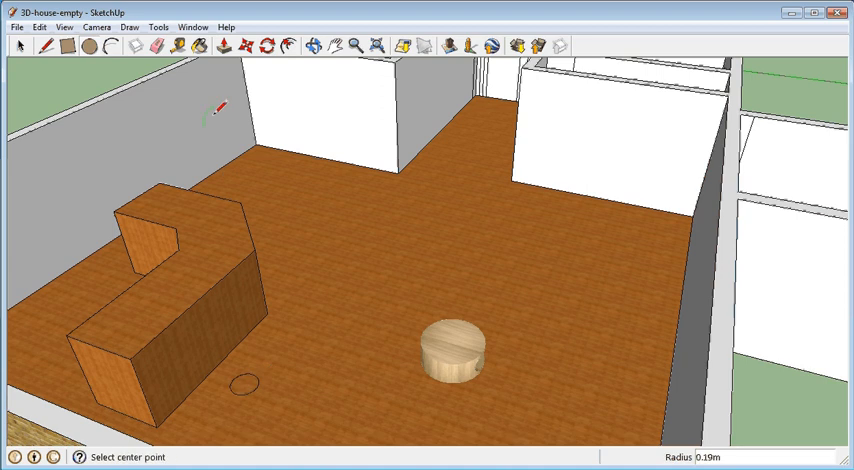
Push/Pull the small floor circle upward into a tall cylinder.
{"action": "left_click", "coordinate": [222, 45]}
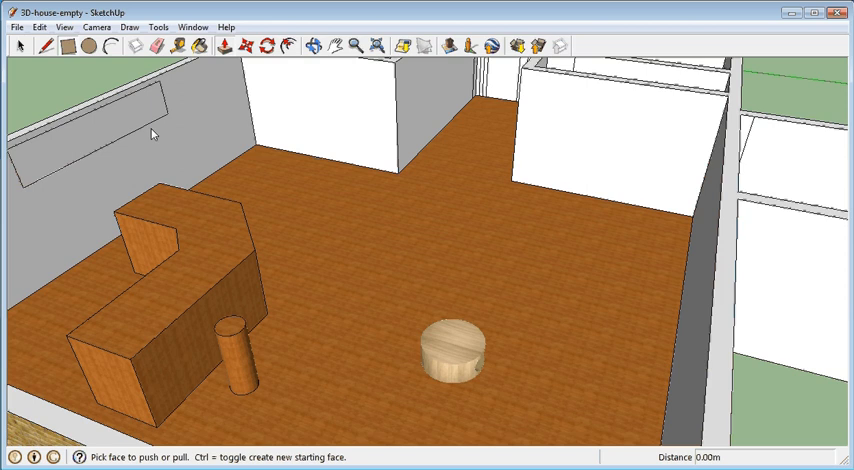
Push the wall rectangle out about 0.50 m into a cabinet box.
{"action": "left_click_drag", "start_coordinate": [150, 135], "coordinate": [150, 145]}
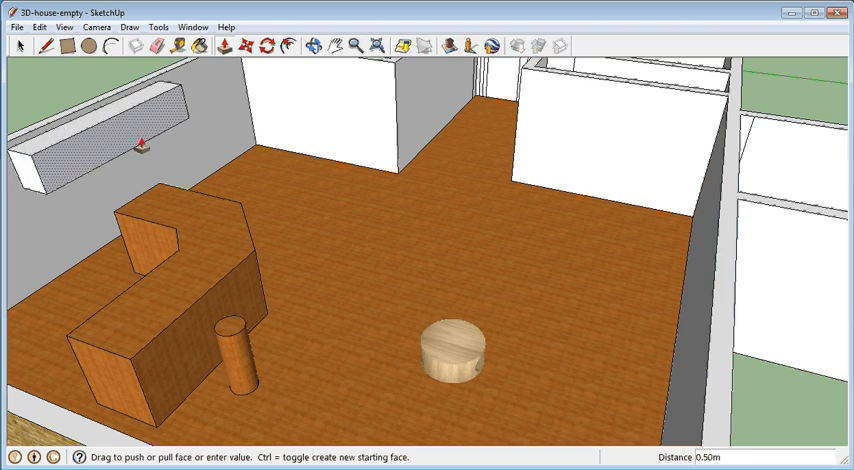